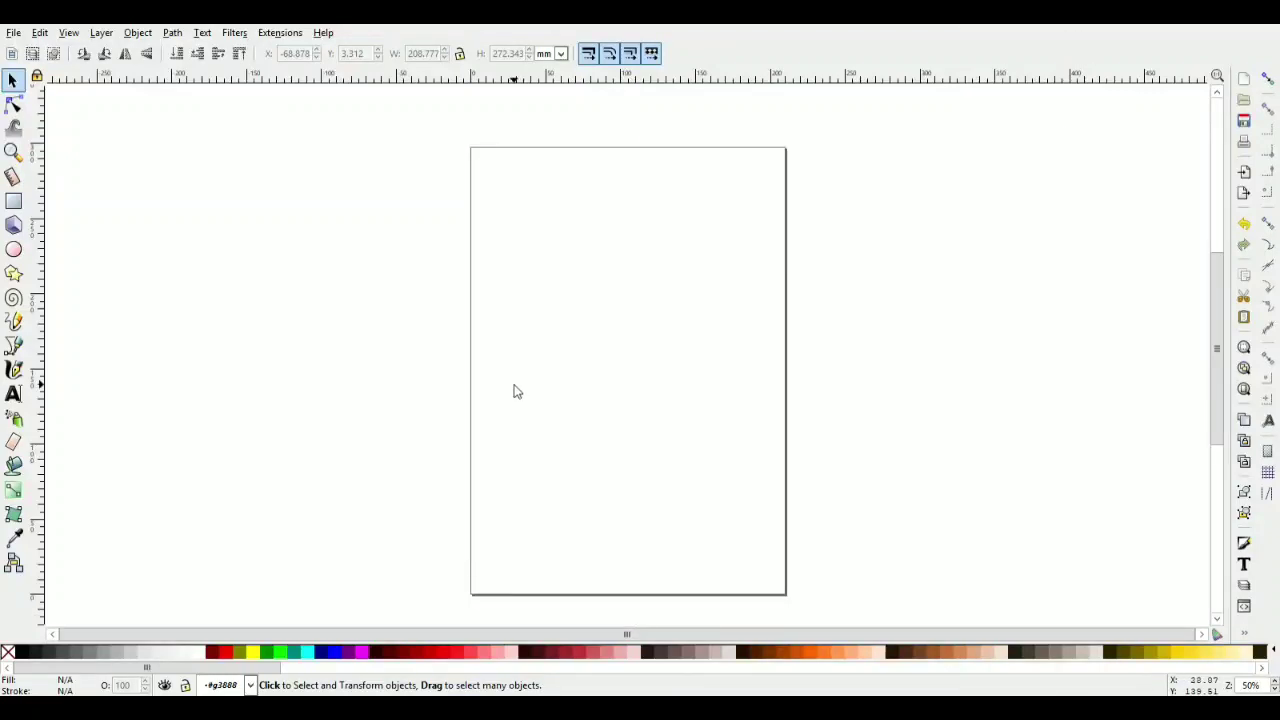
mouse_move(518, 324)
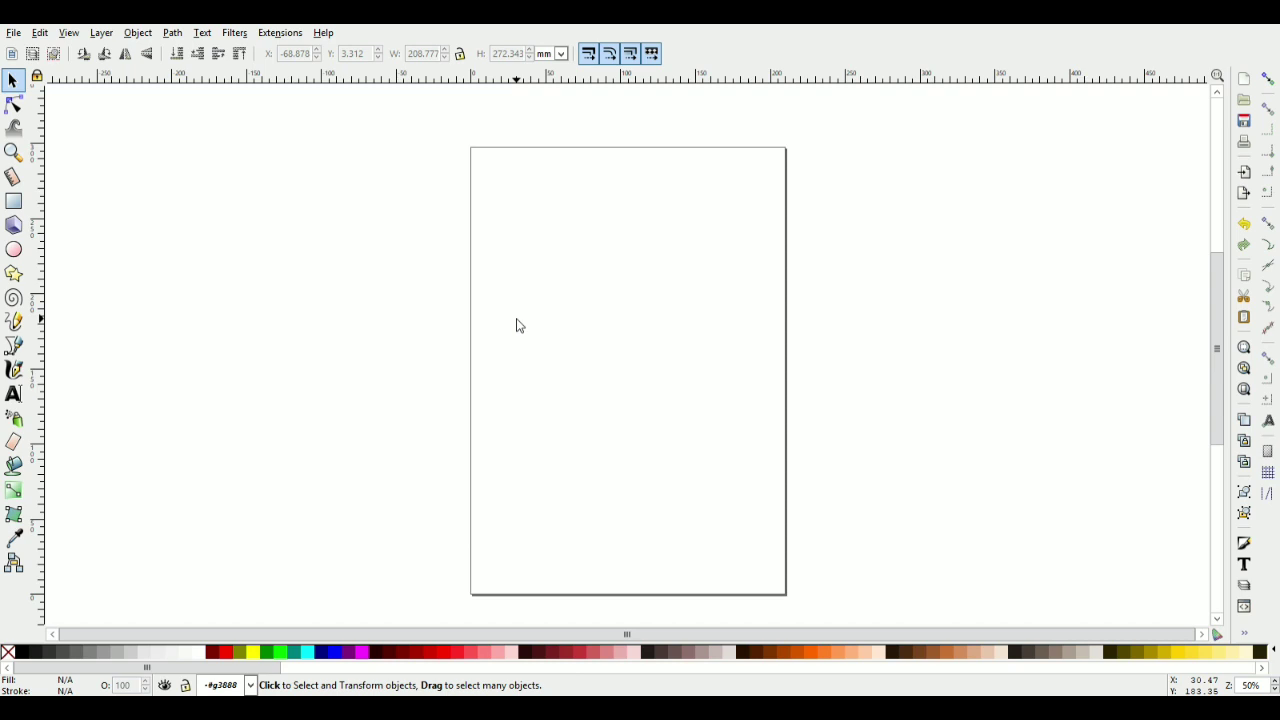
- Create the text 'ONE BASKET' in a bold stencil font and place it near the top edge
click(12, 394)
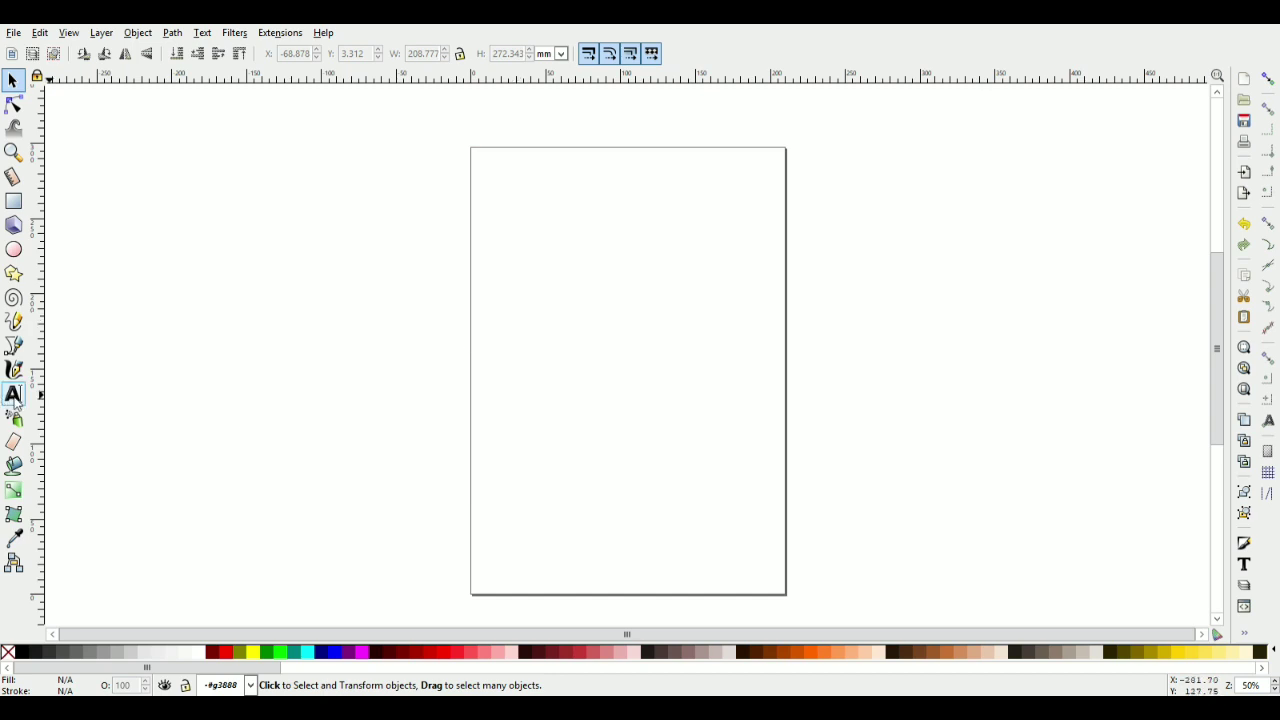
click(14, 394)
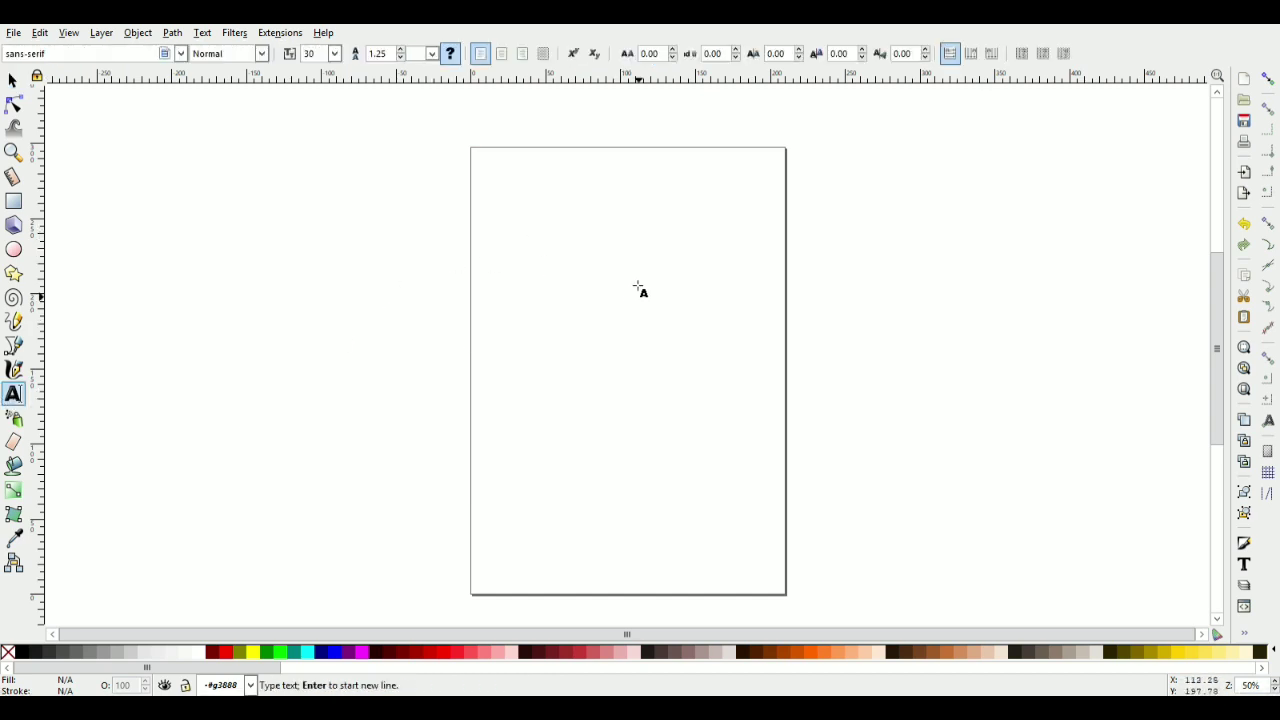
text(ONE BA)
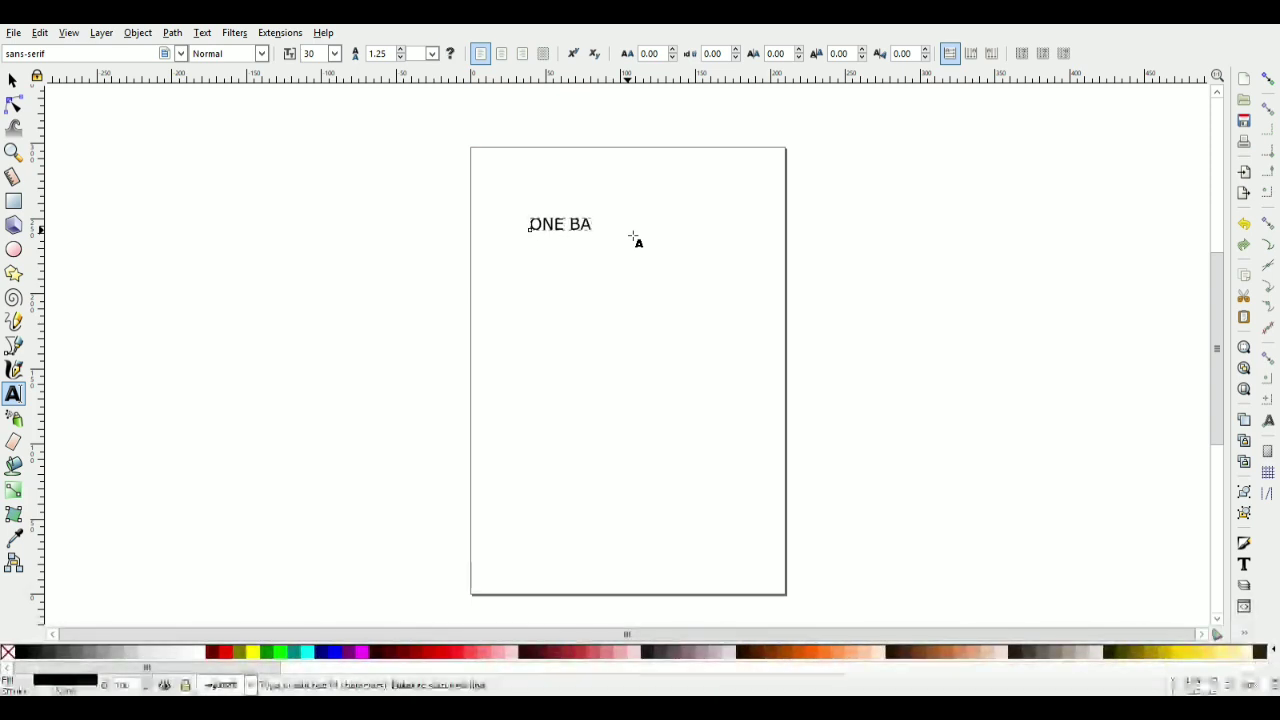
text(SKET)
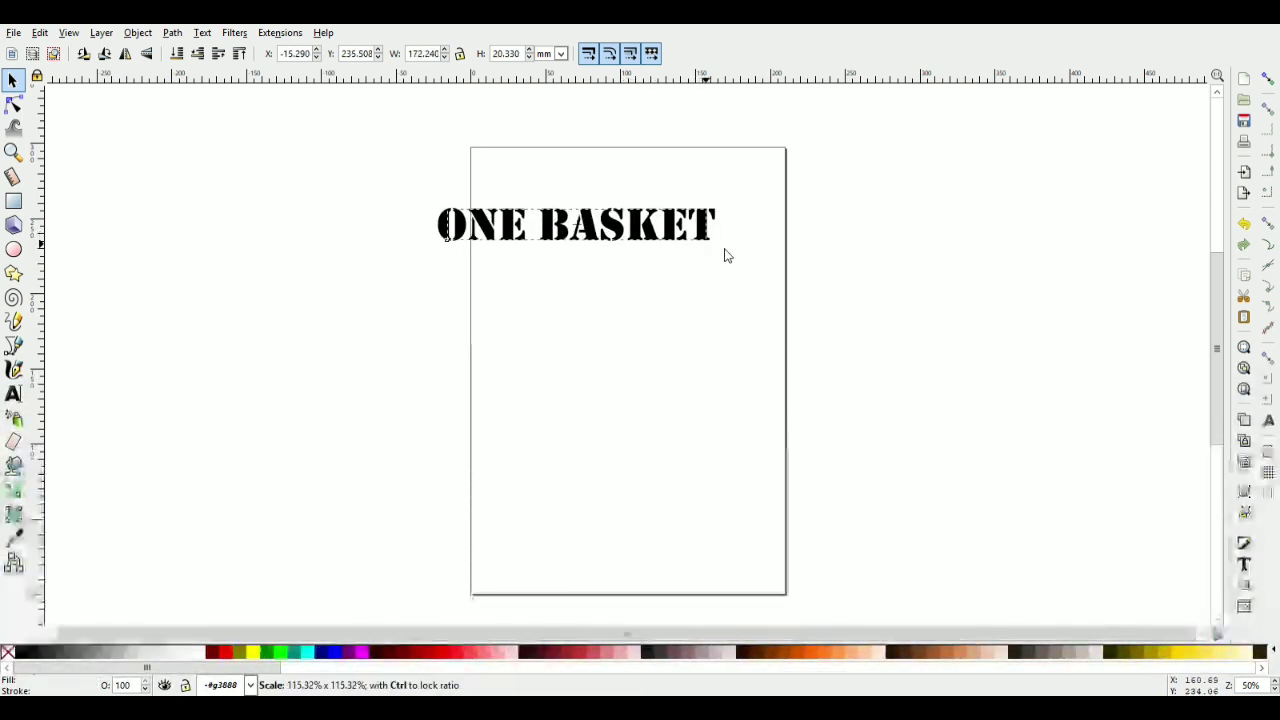
click(576, 224)
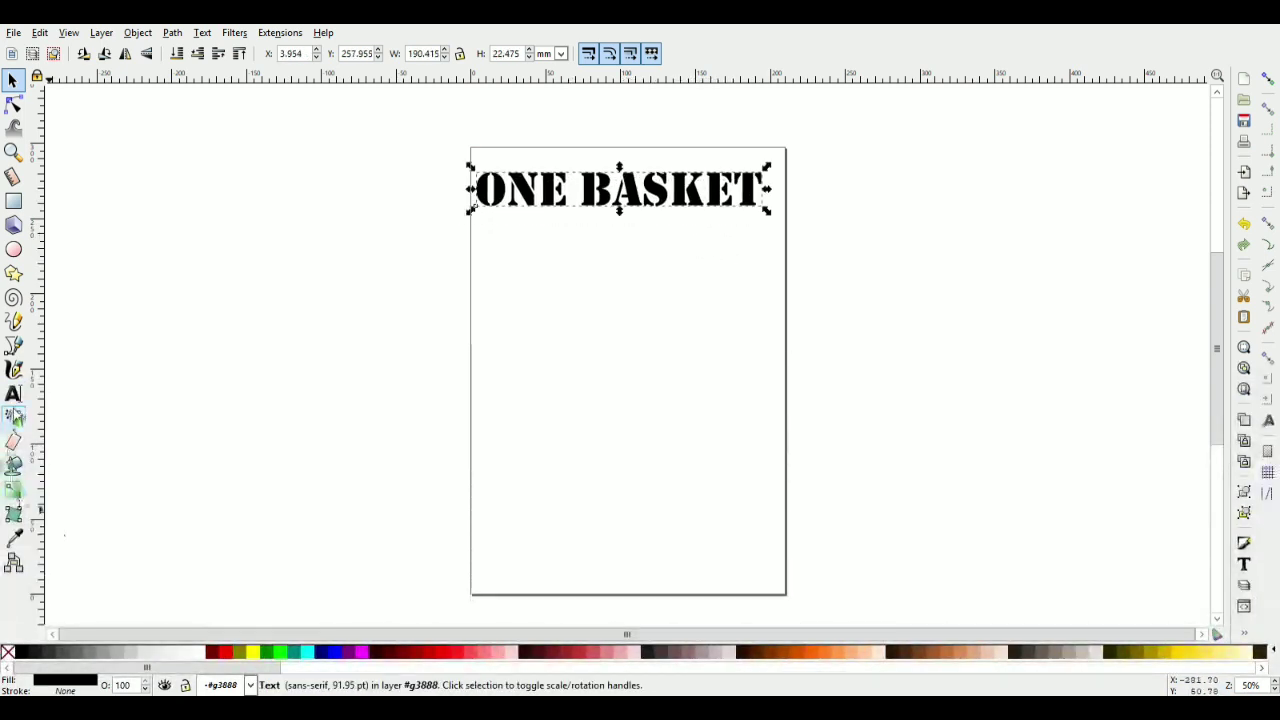
- Create the text 'At a Time' in a flowing script font and centre it along the bottom
click(12, 392)
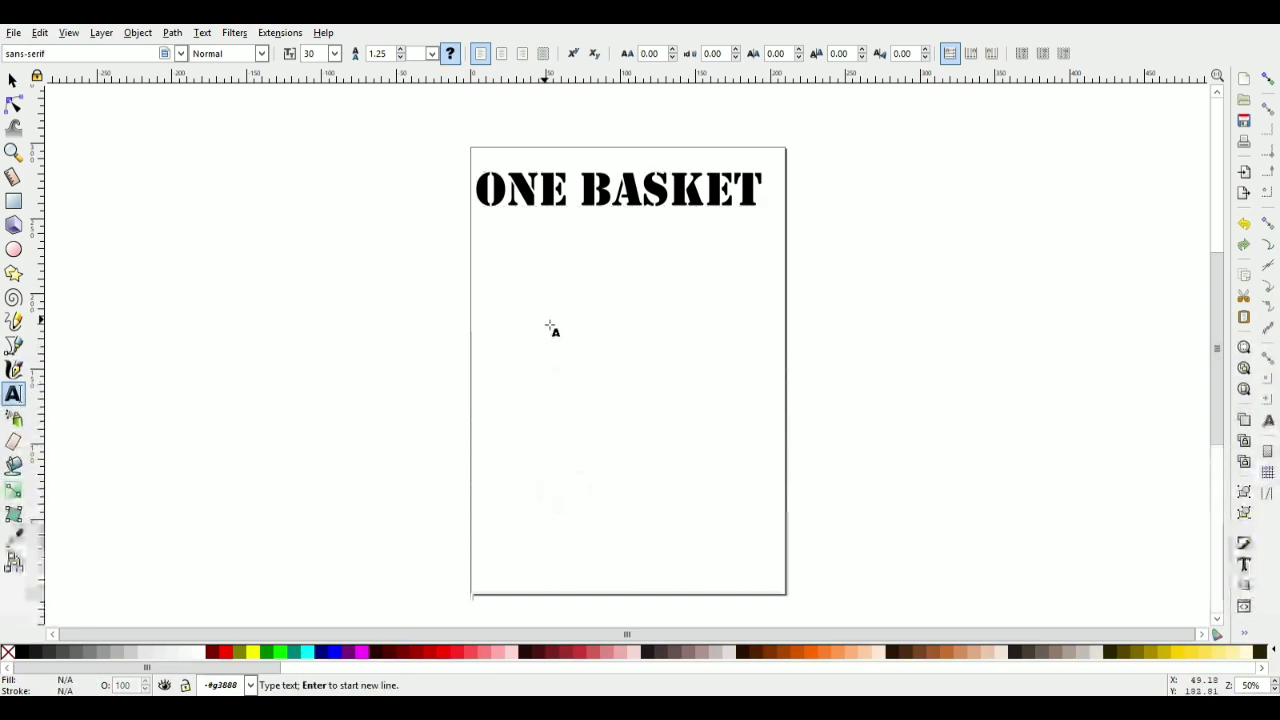
text(Ti)
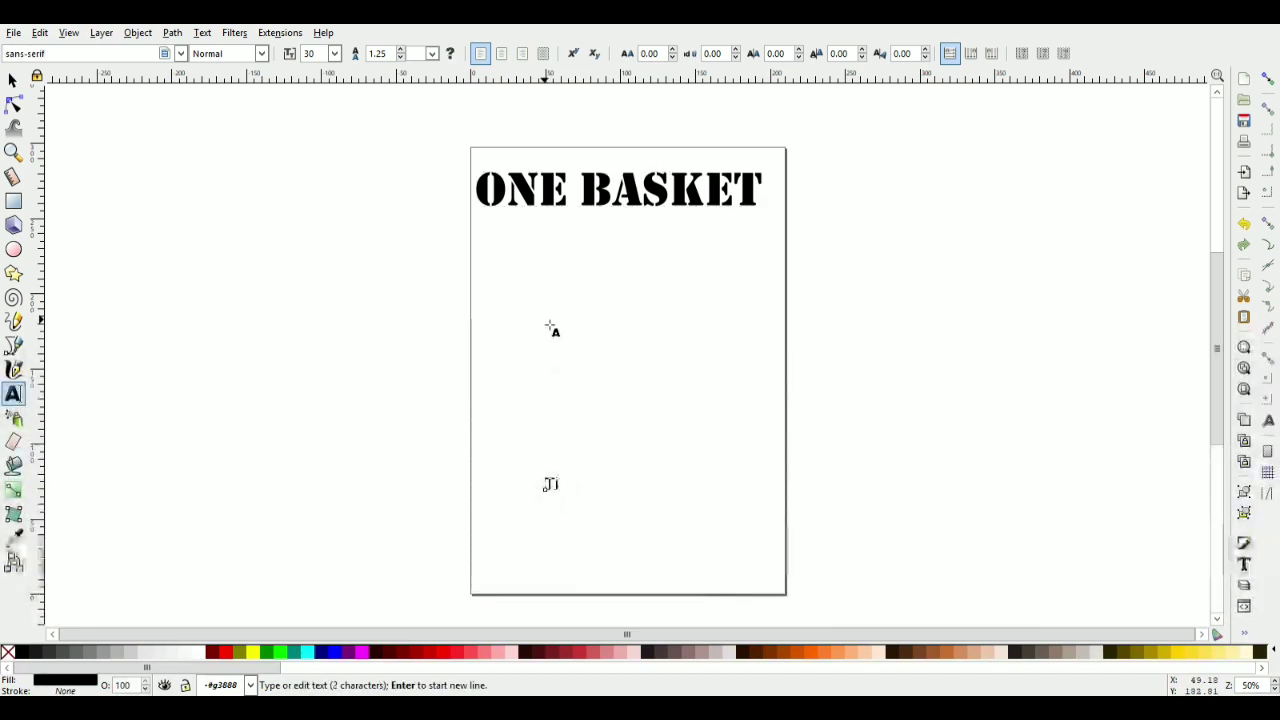
text(At a)
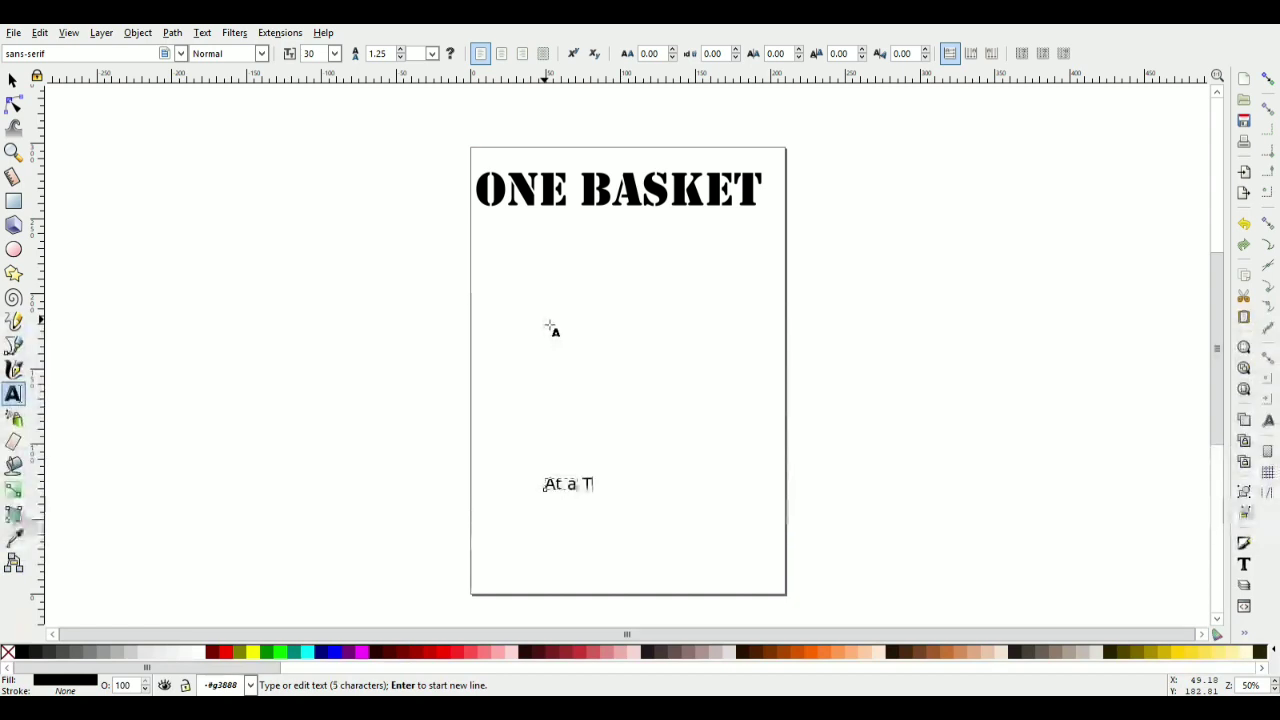
text(ime)
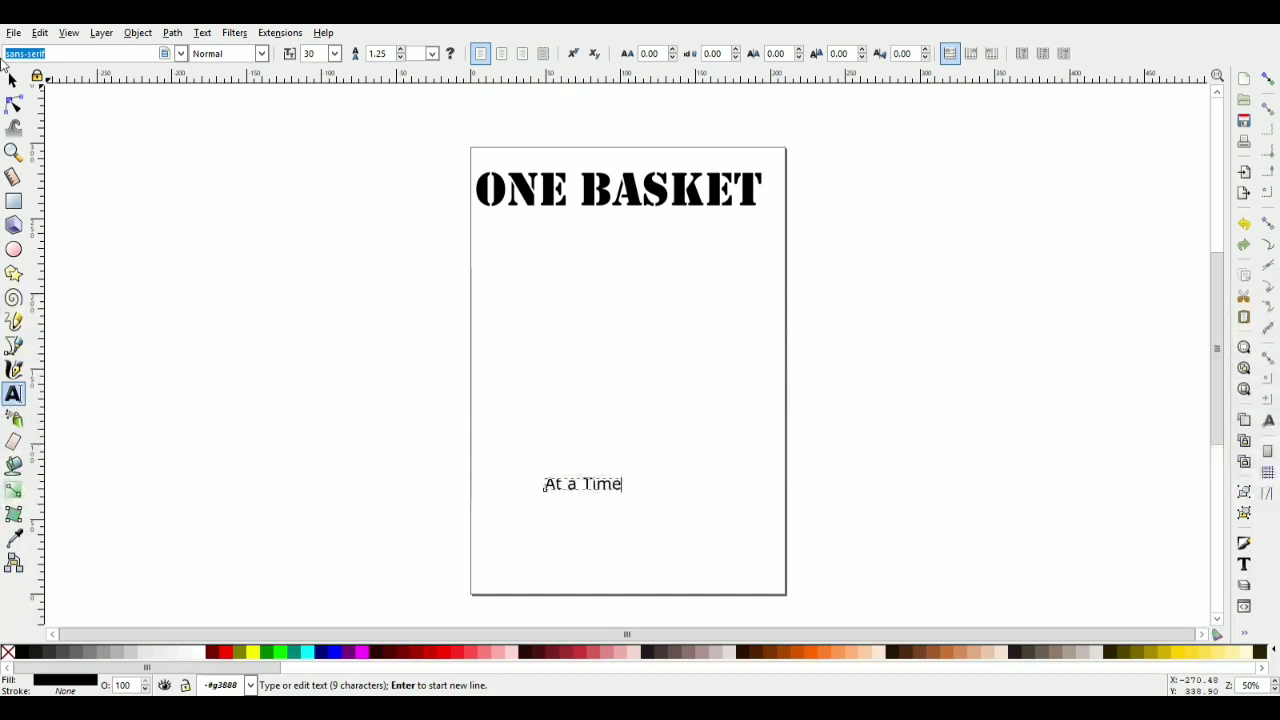
text(wat)
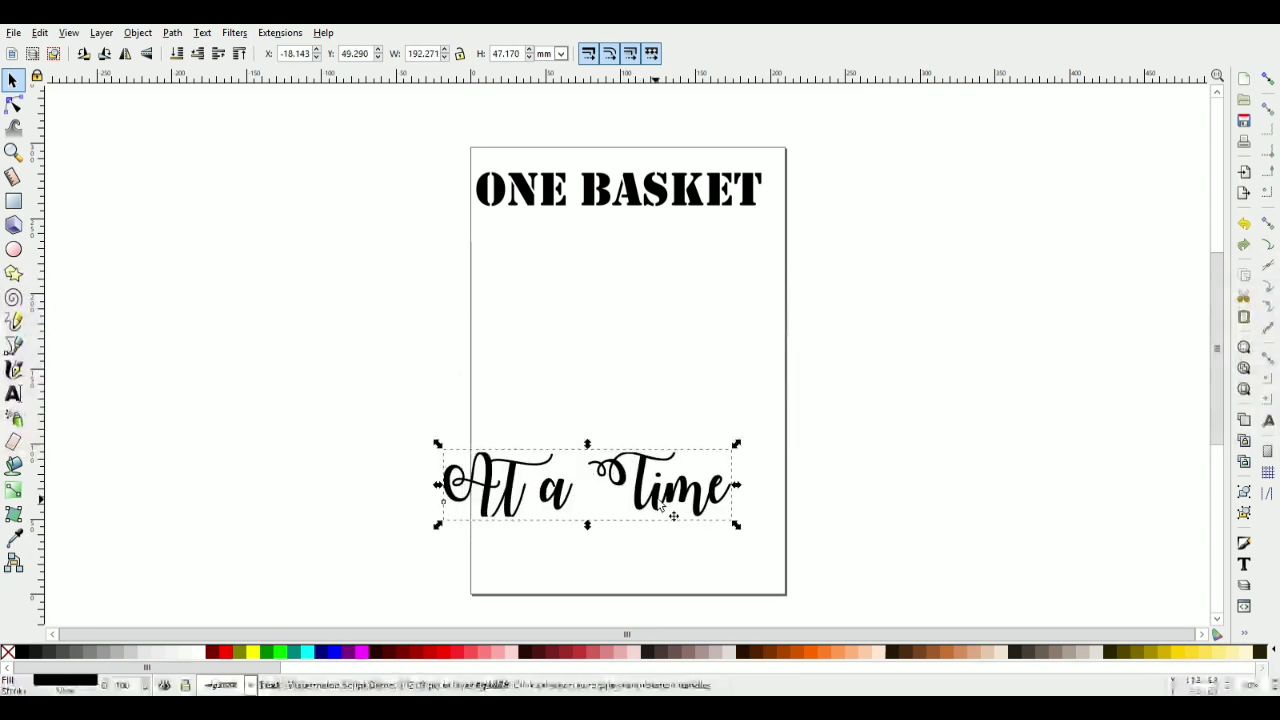
drag(584, 488, 620, 520)
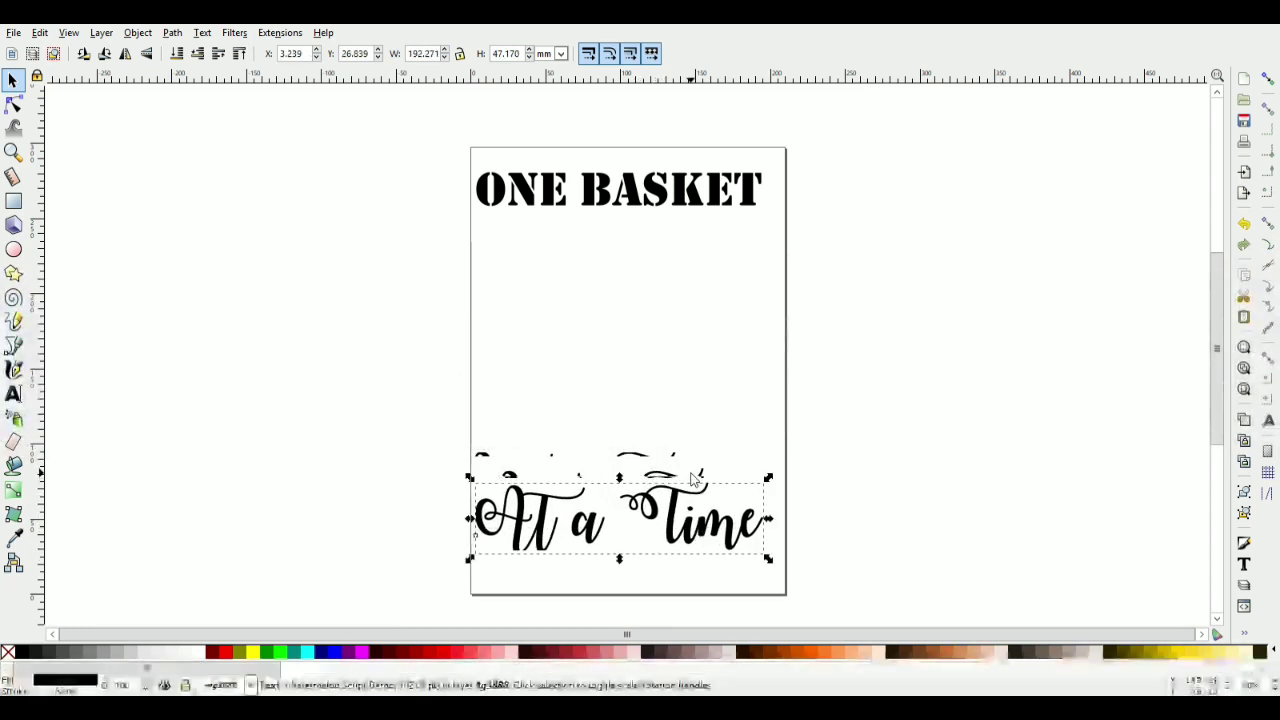
mouse_move(468, 428)
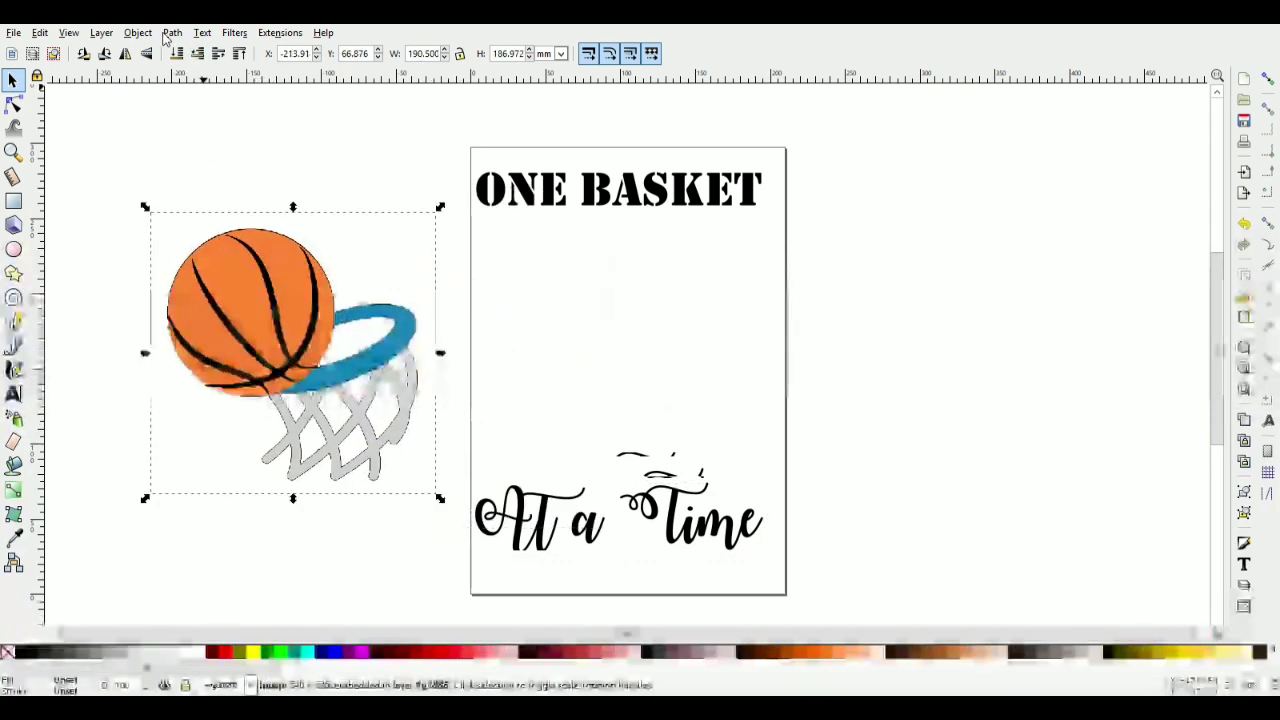
- Trace the imported basketball hoop image into a solid black silhouette via Path > Trace Bitmap
click(172, 32)
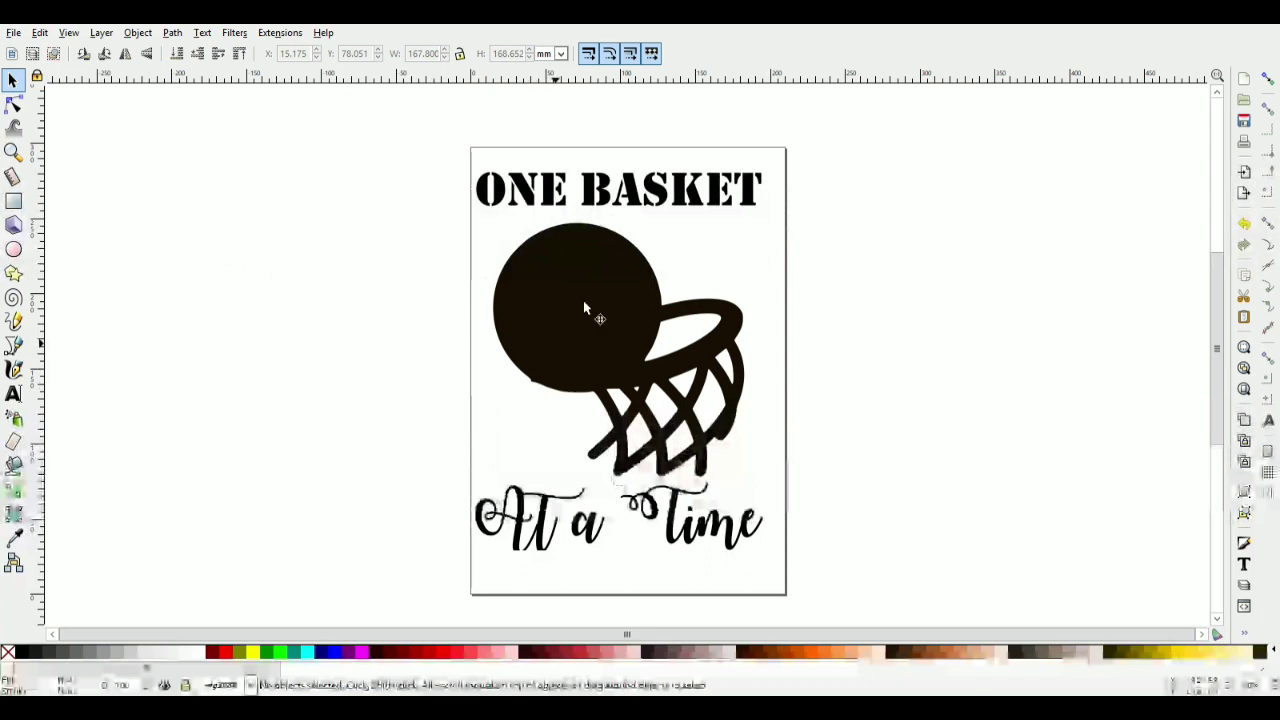
- Convert the 'At a Time' script to a path and create a linked offset outline copy of it
click(620, 190)
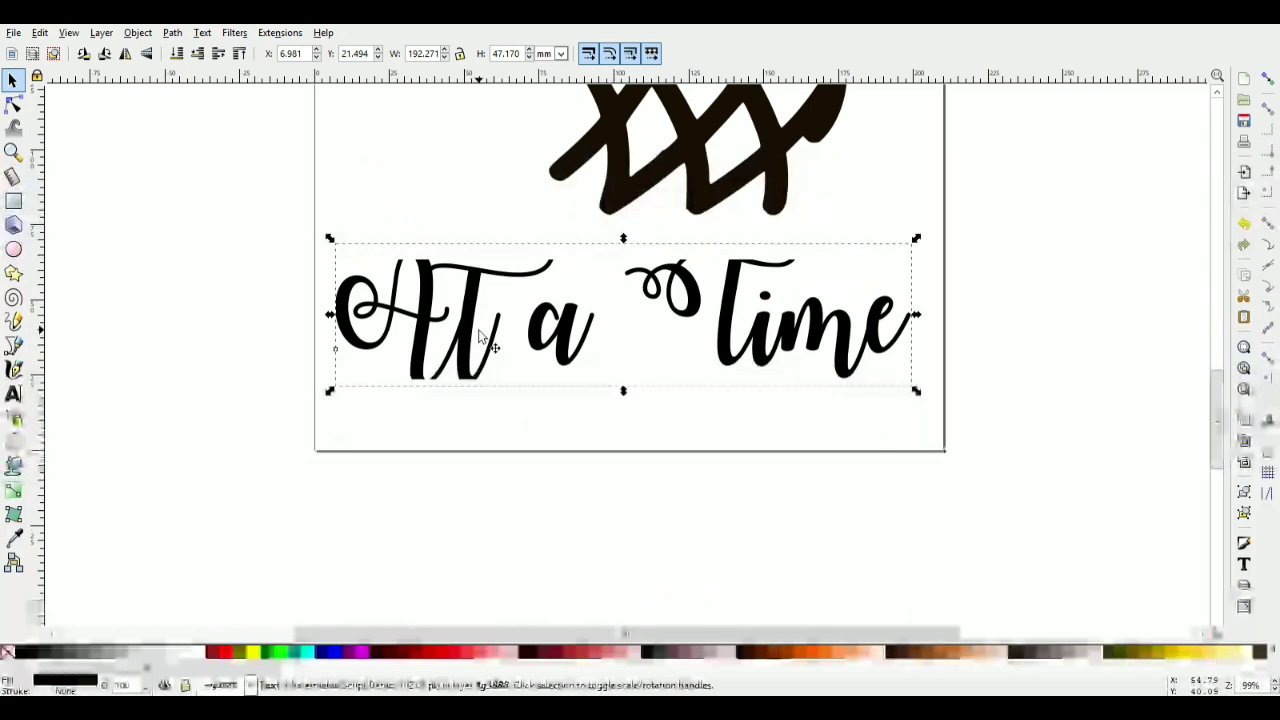
click(470, 320)
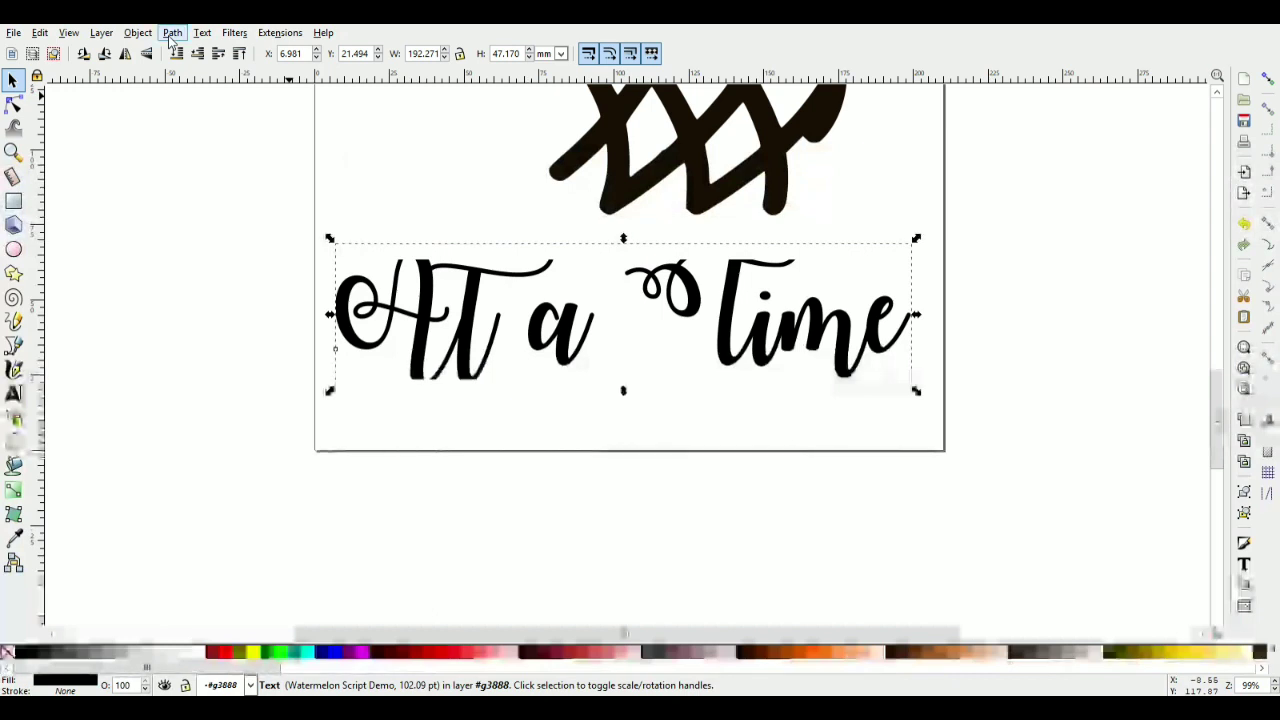
click(172, 32)
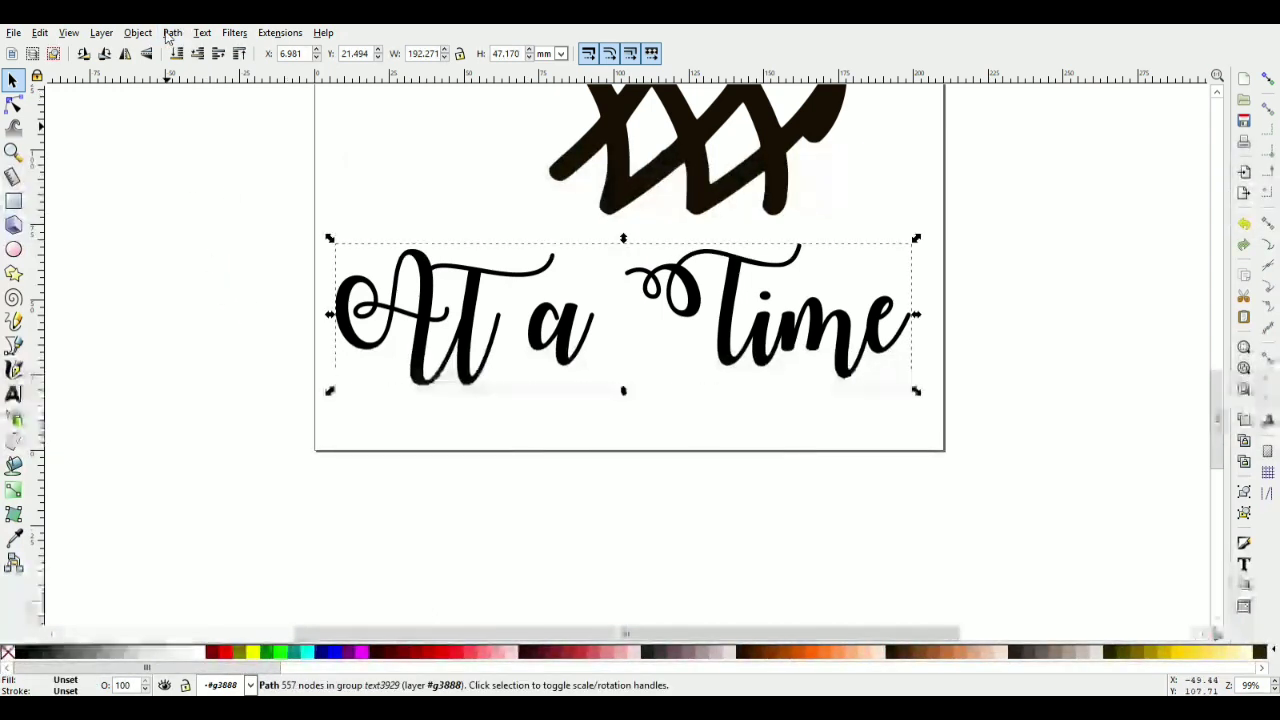
click(172, 32)
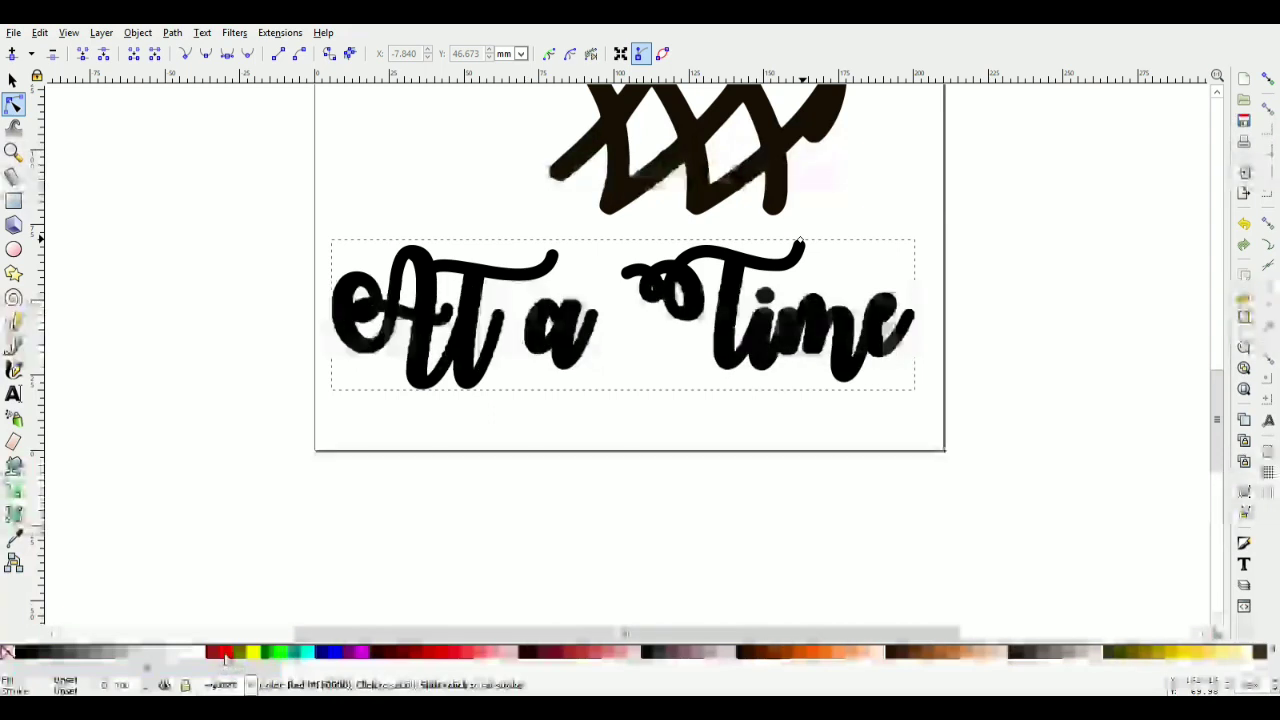
click(236, 652)
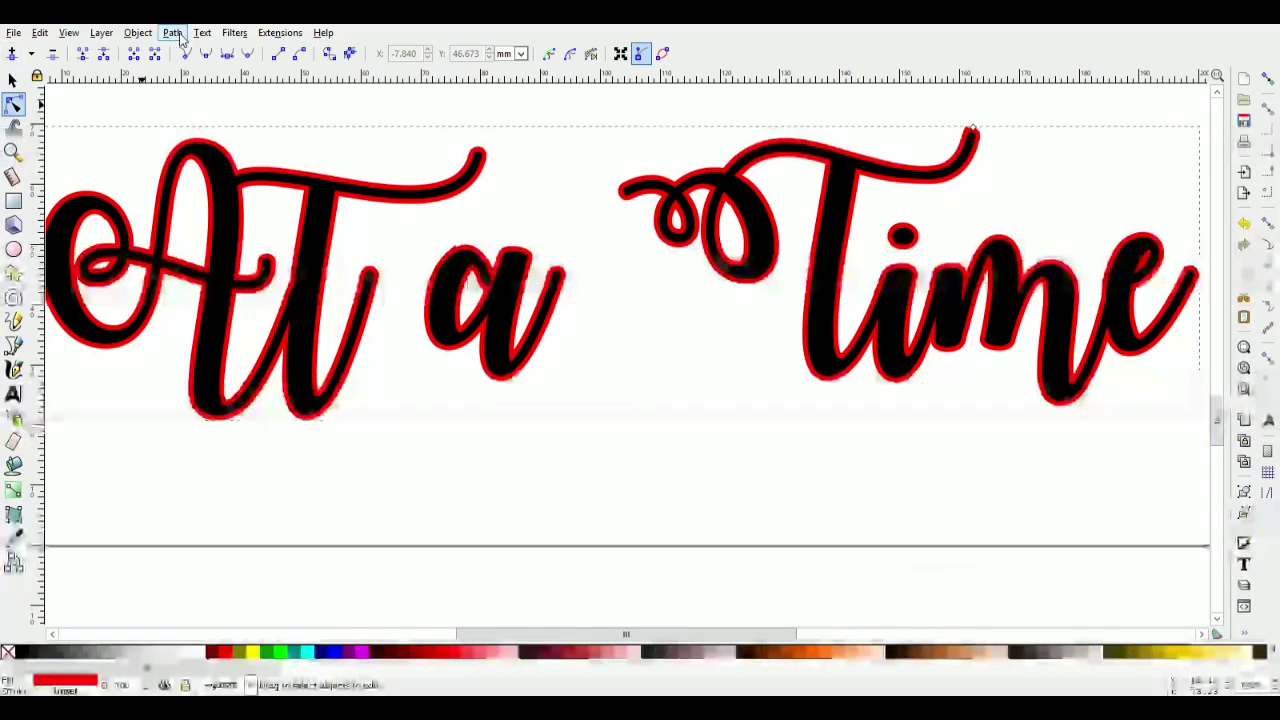
- Apply a linked offset to the ONE BASKET text to form a wide red border behind it
click(172, 32)
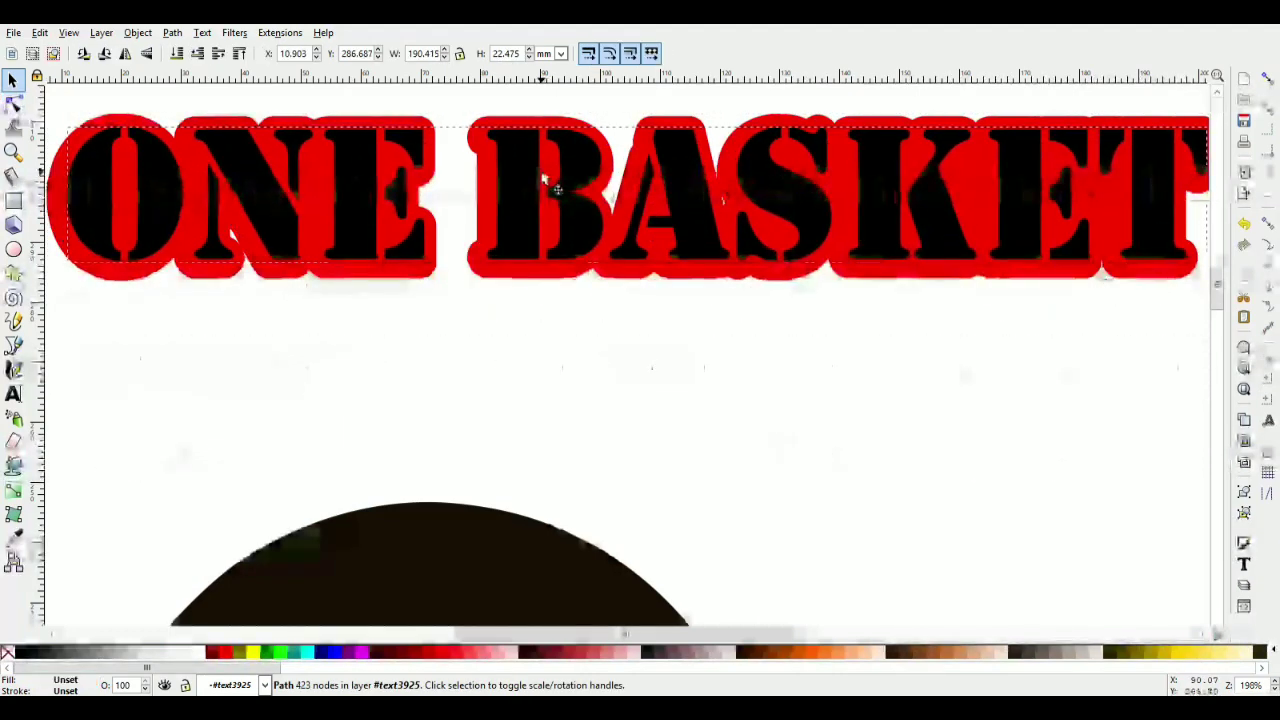
click(640, 420)
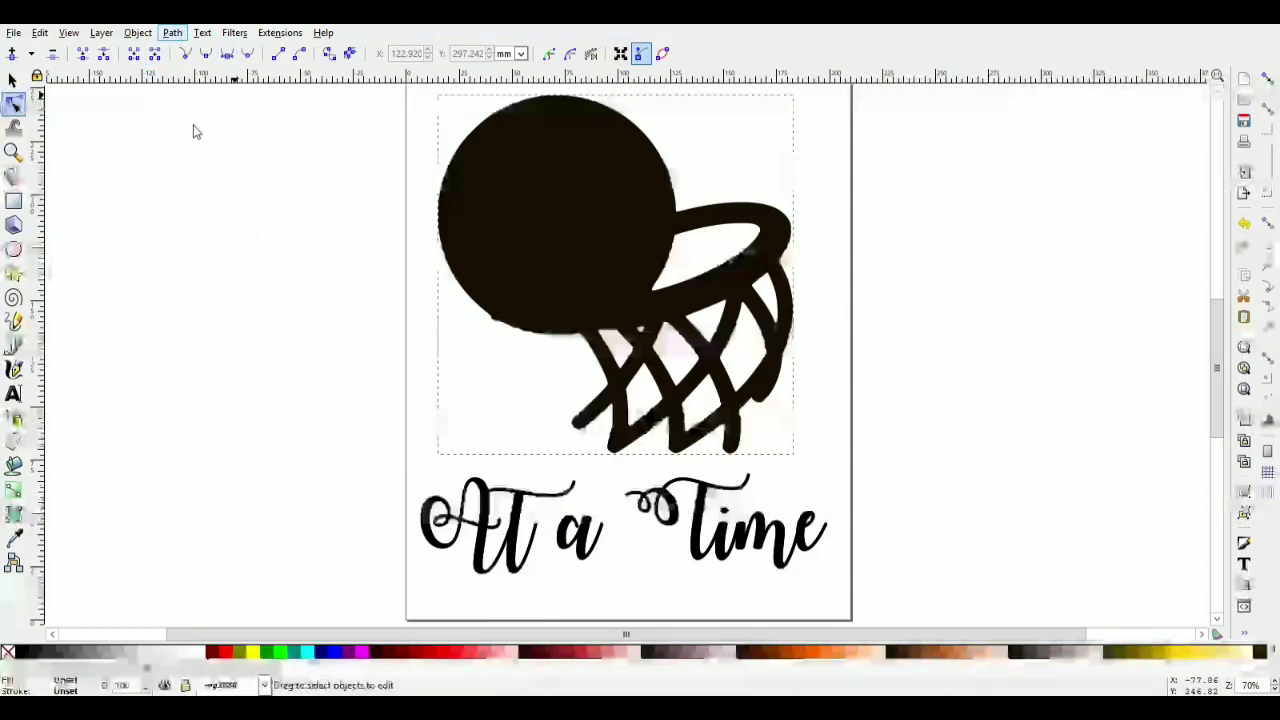
- Stack ONE BASKET, the hoop silhouette and At a Time vertically on the page
click(172, 32)
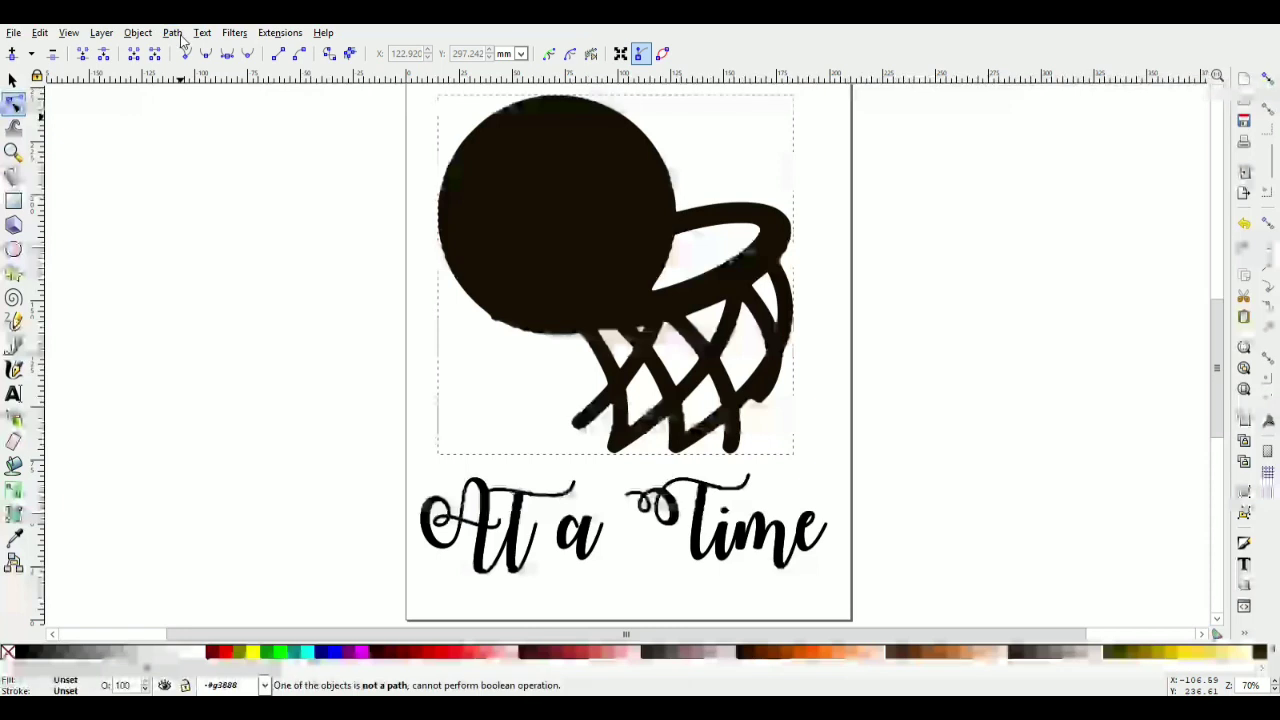
click(172, 32)
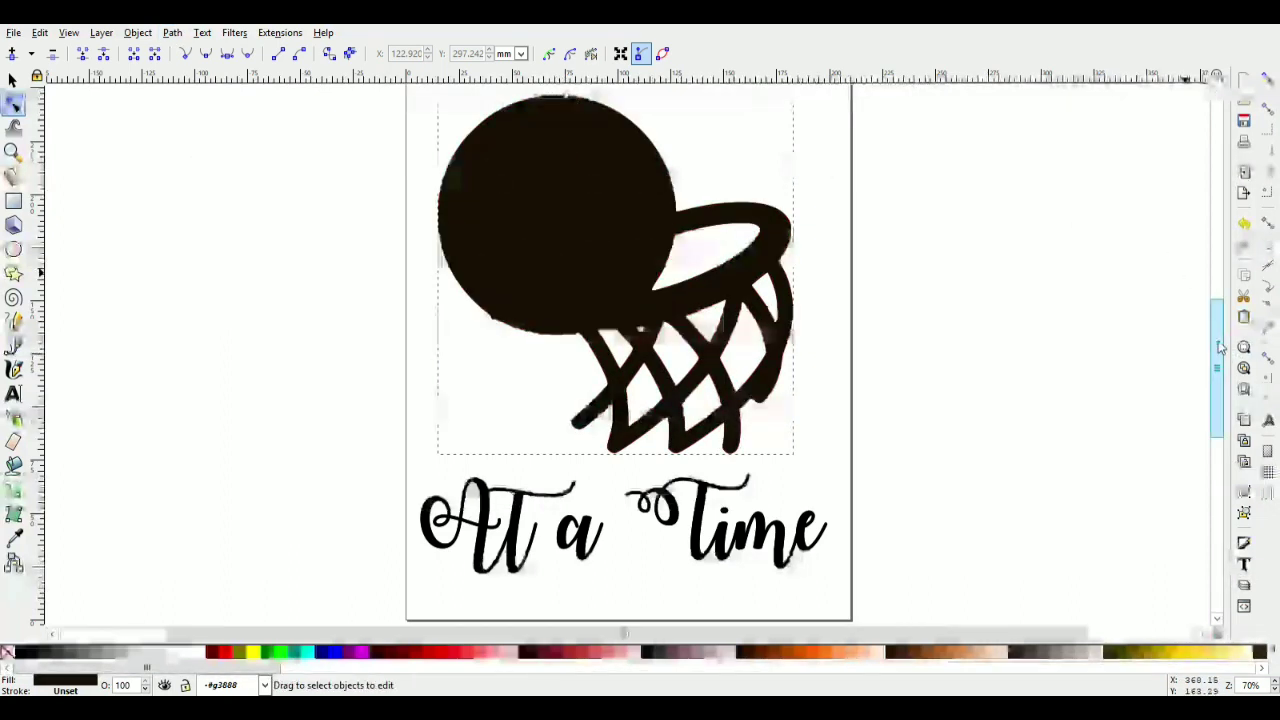
scroll(down, 3)
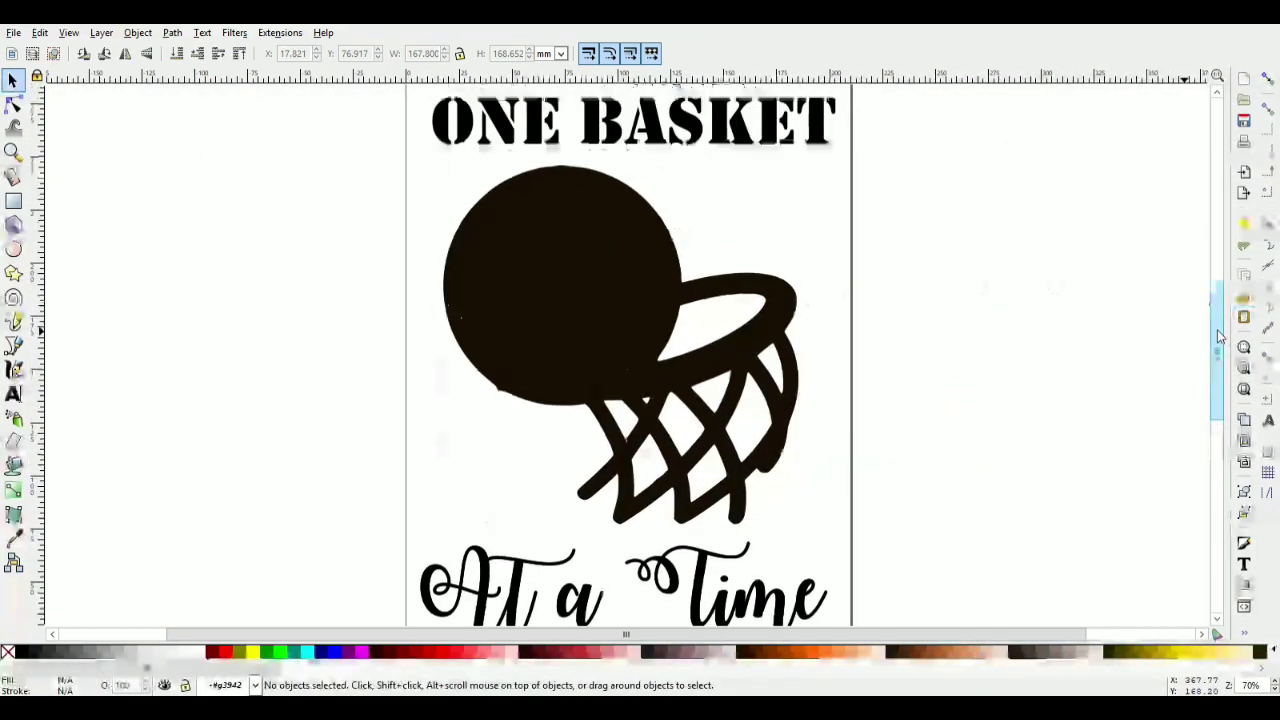
- Combine the three red offsets into one path, lower it to the bottom and widen it around everything
click(600, 300)
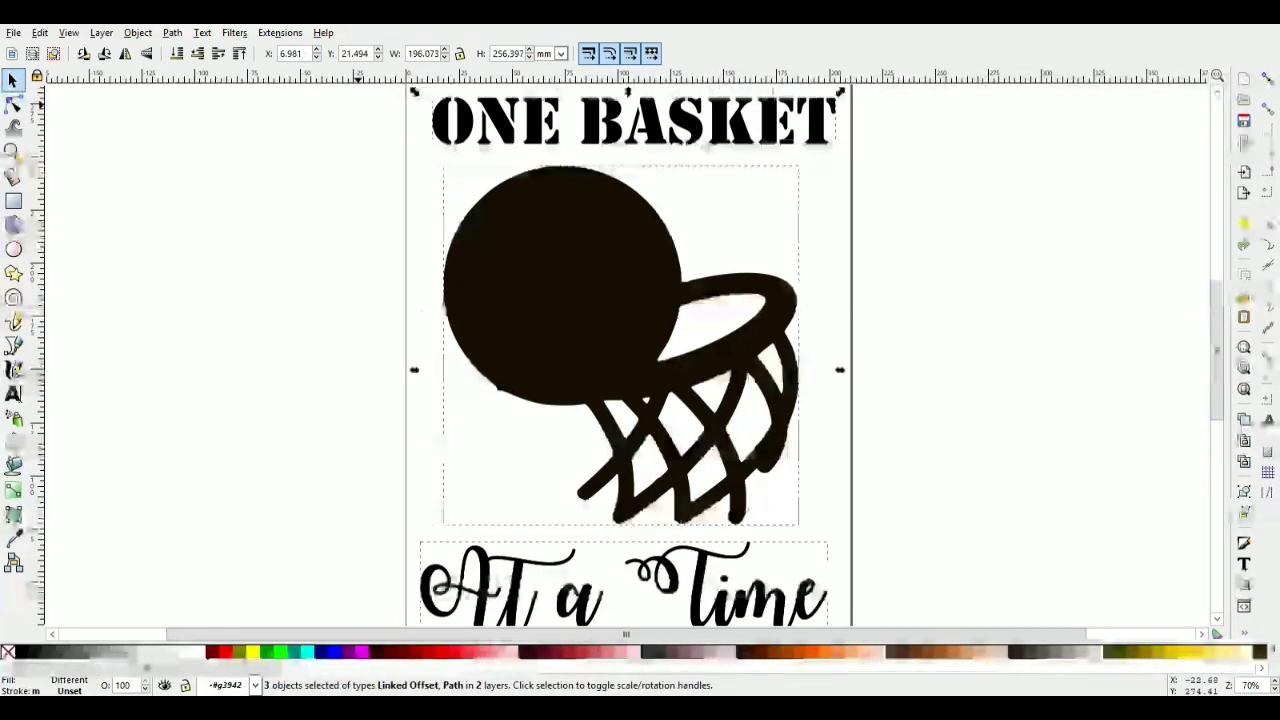
click(172, 32)
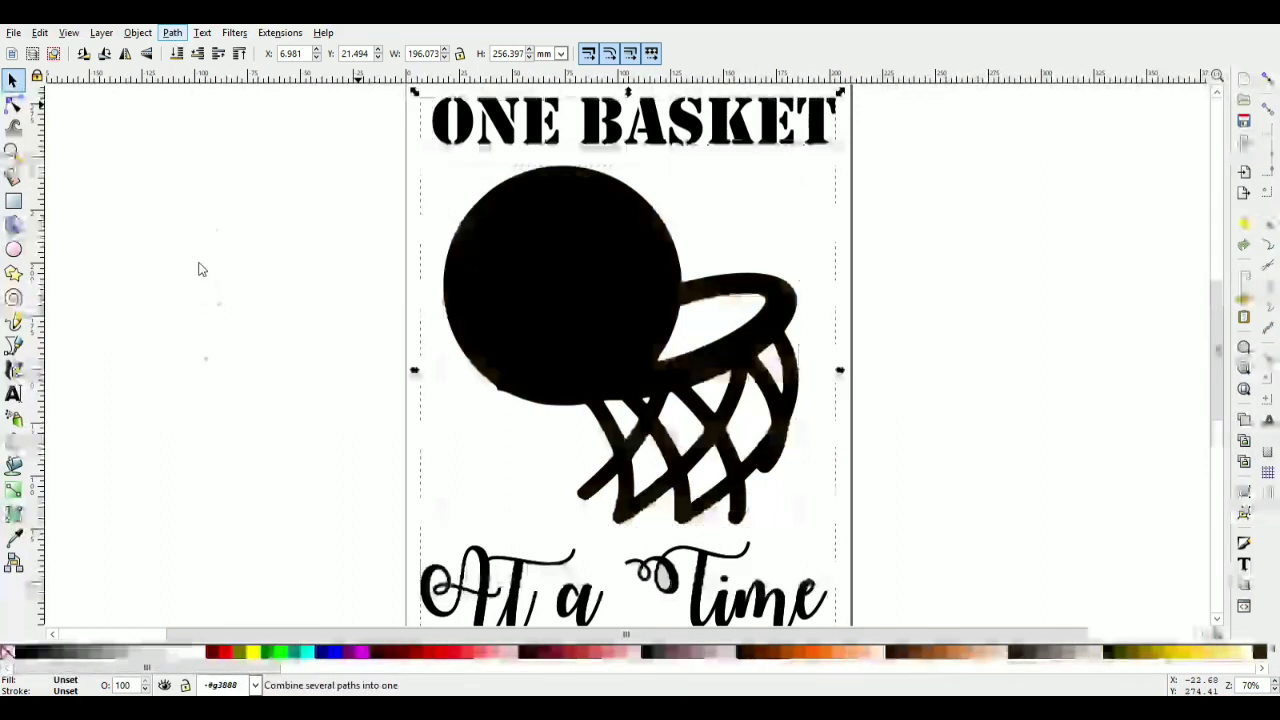
click(198, 54)
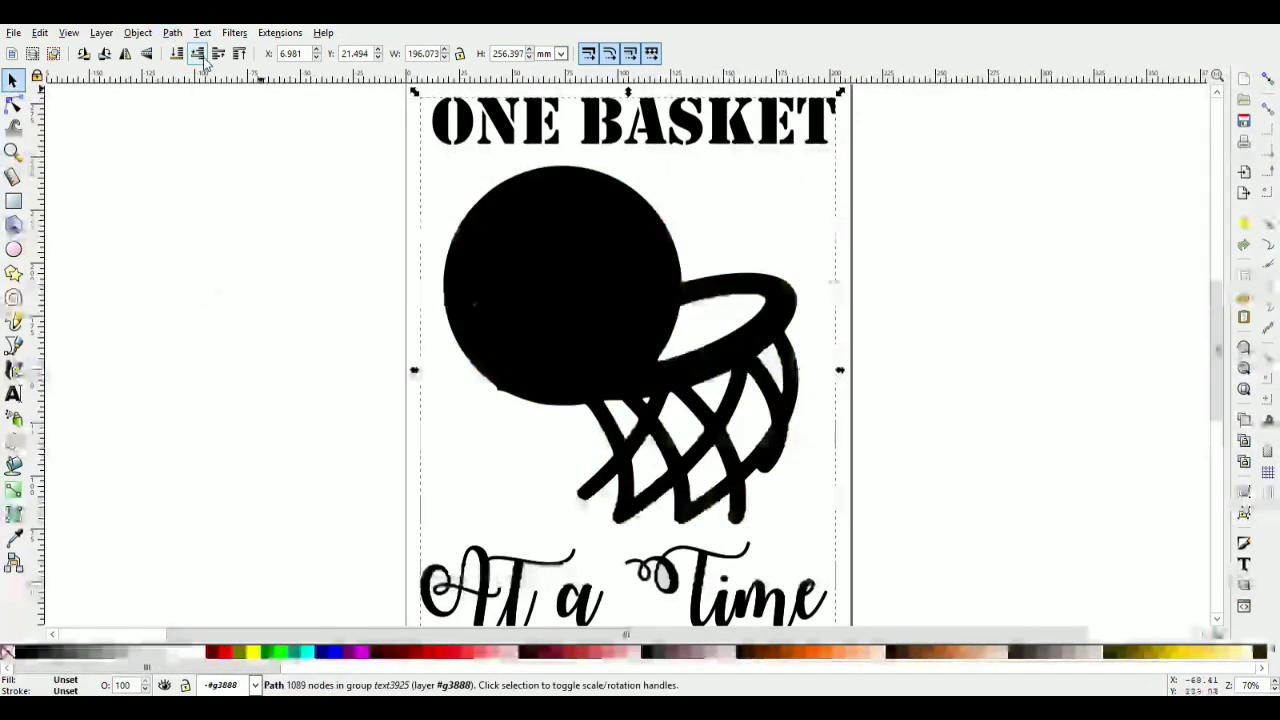
click(172, 32)
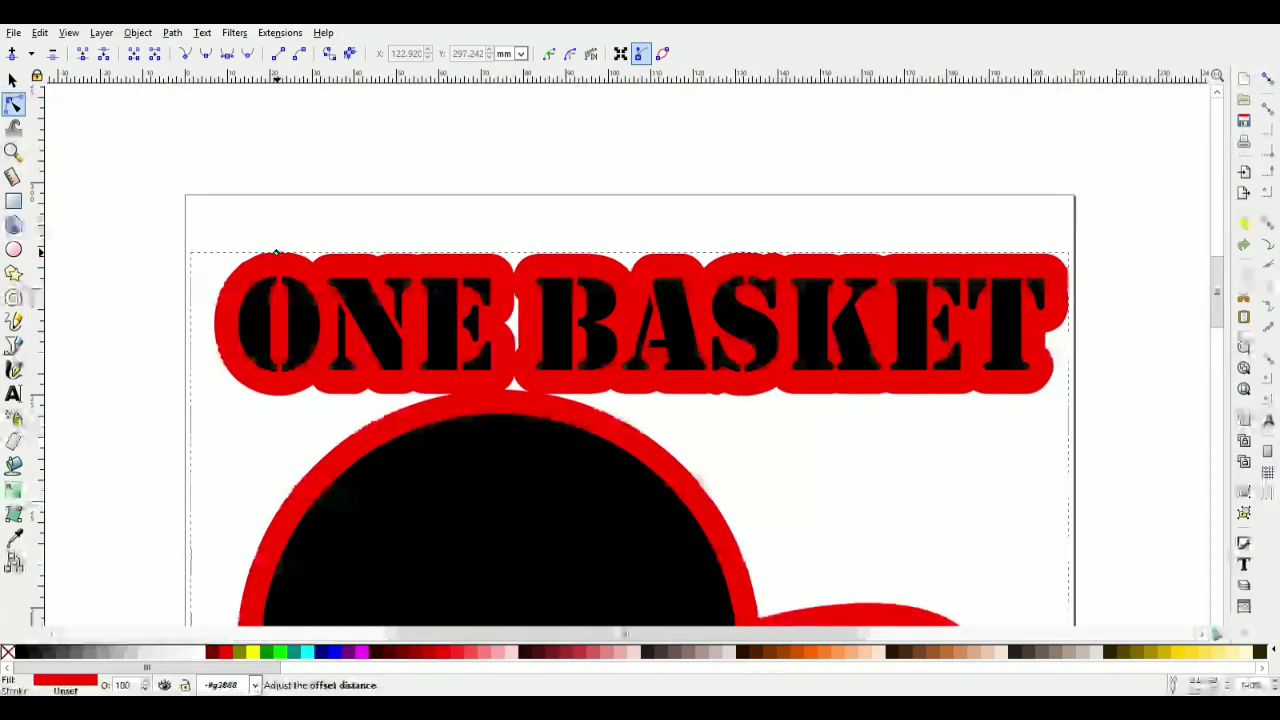
scroll(down, 3)
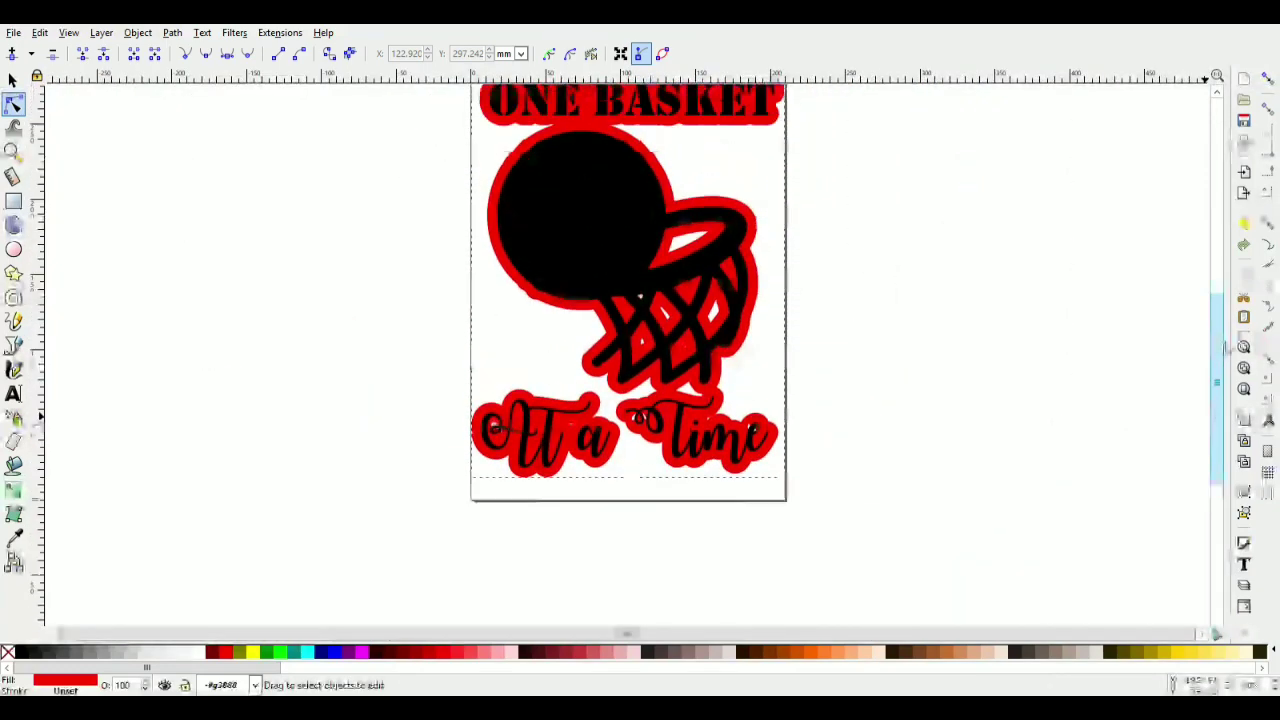
scroll(down, 3)
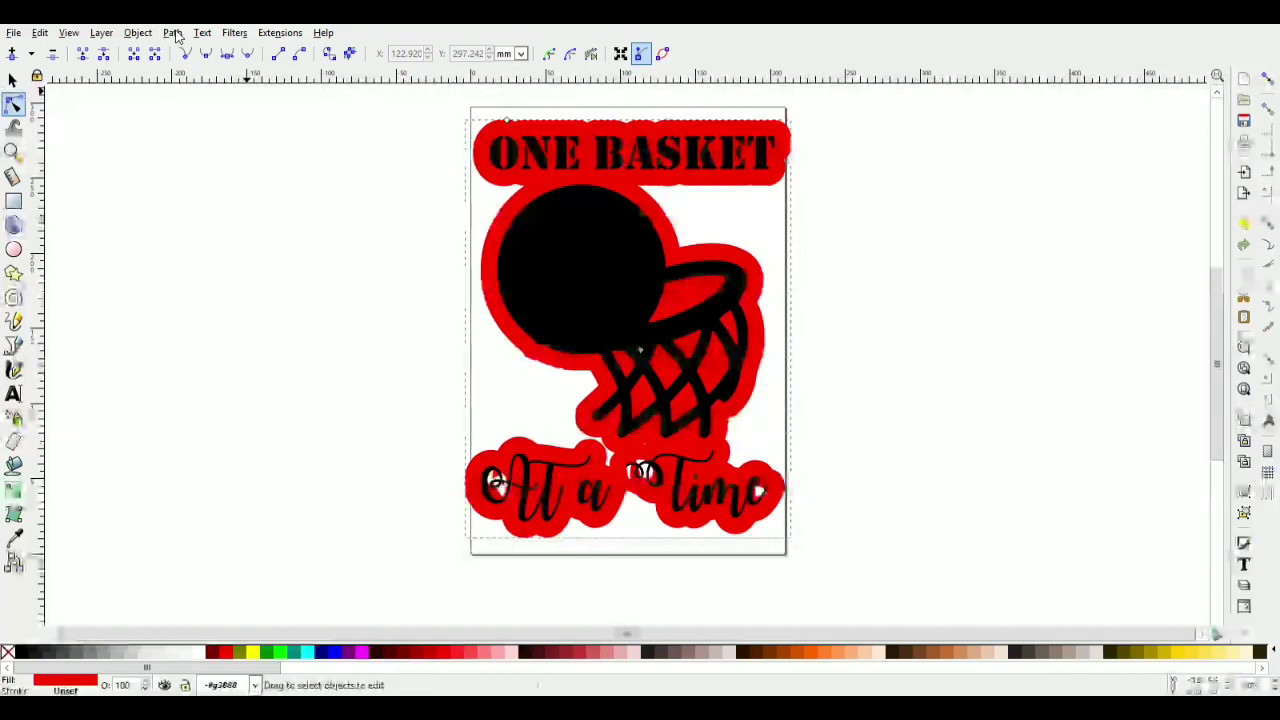
- Union the combined offset into one solid red border, nudge it into place and deselect
click(172, 32)
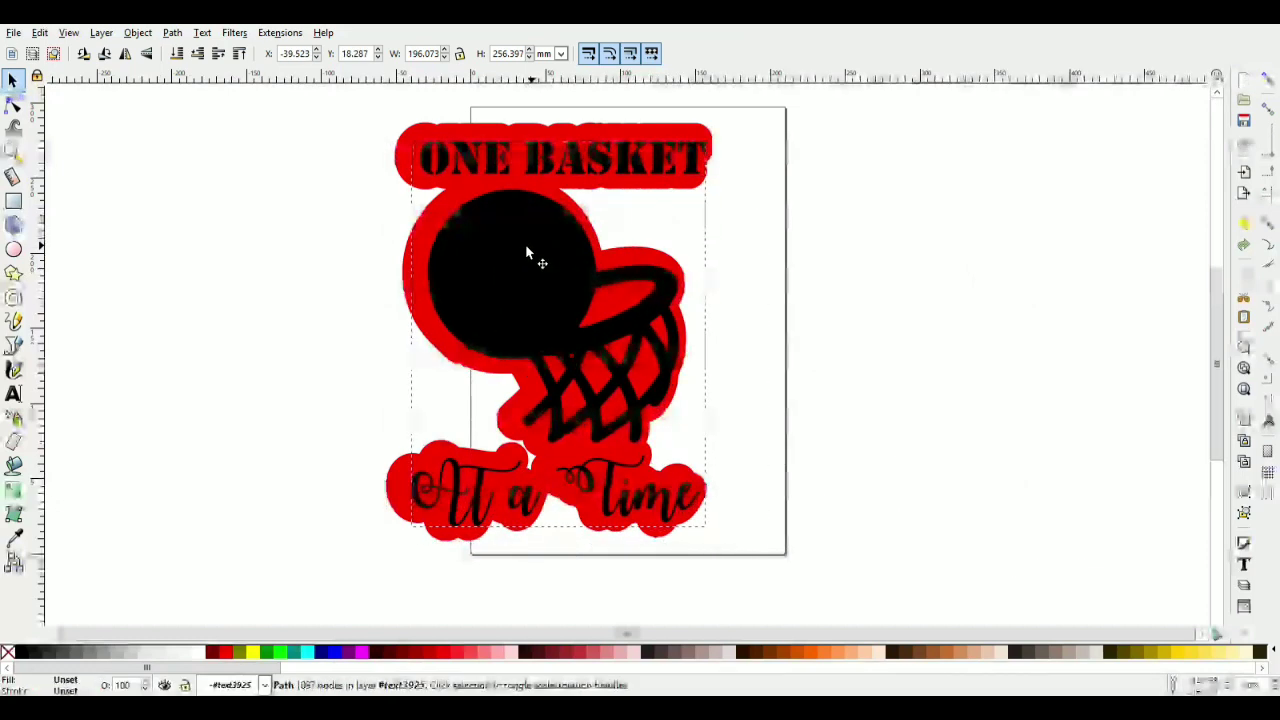
drag(540, 260, 544, 262)
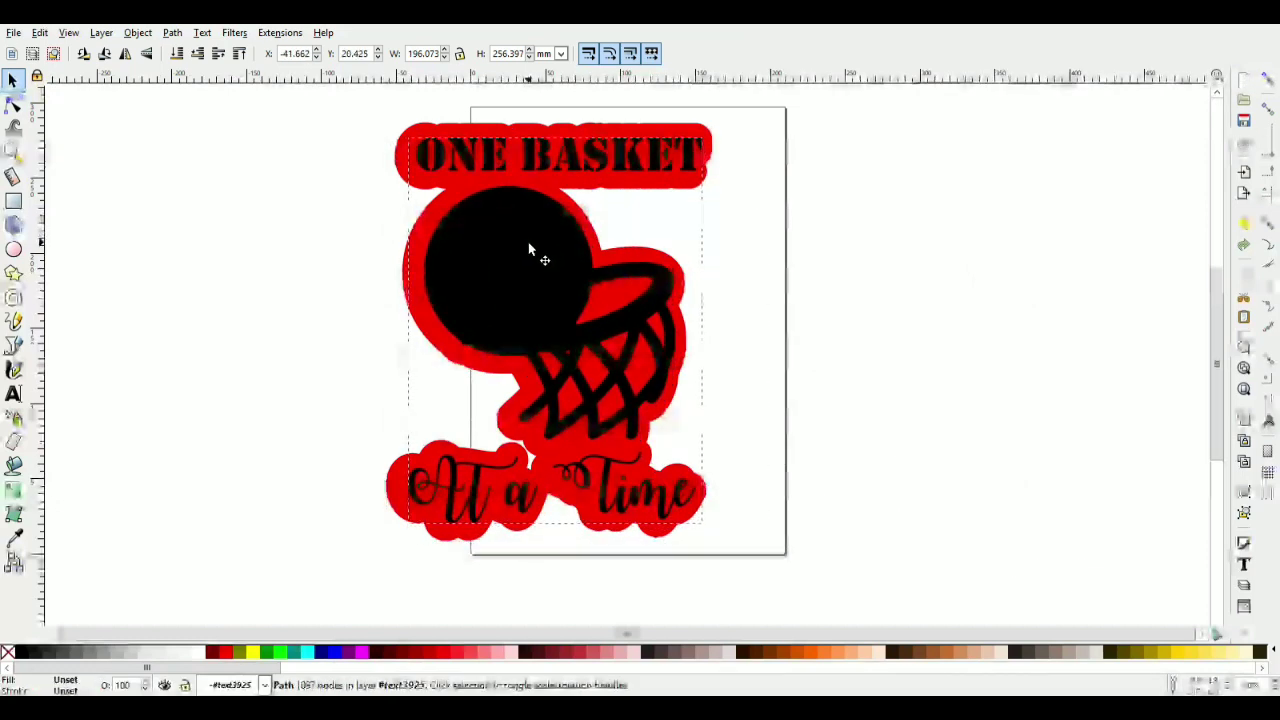
click(1064, 304)
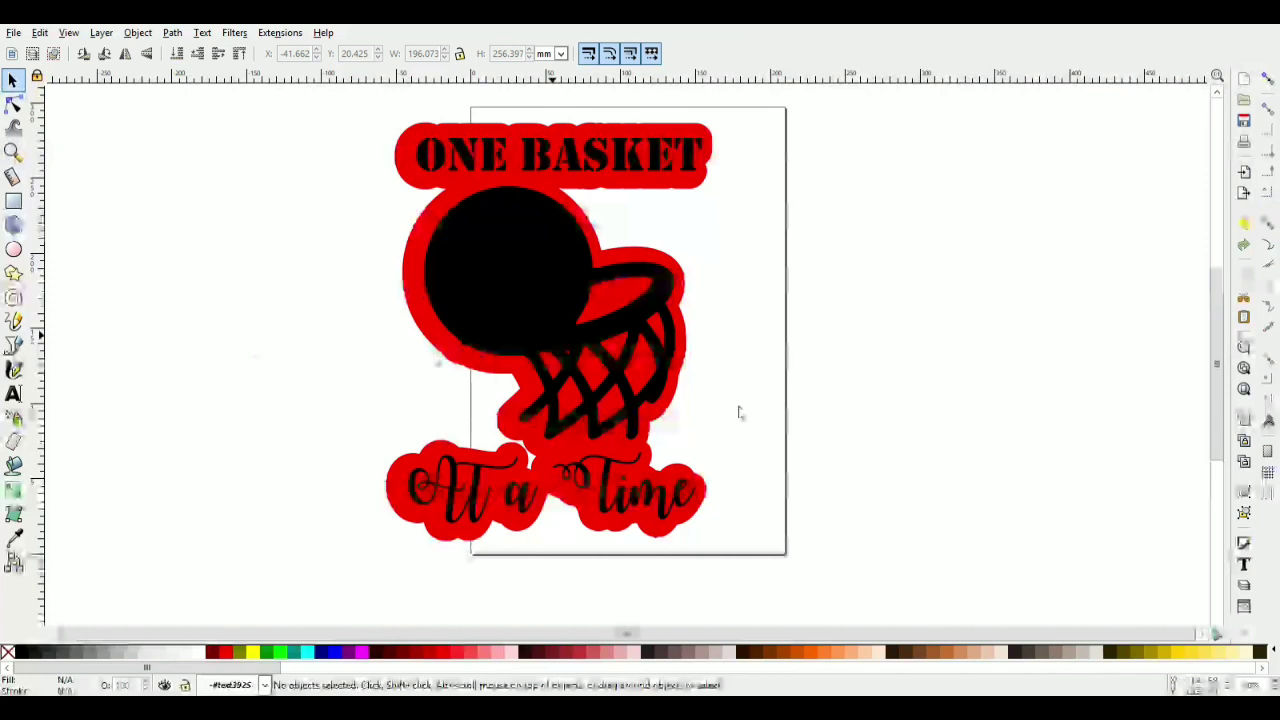
mouse_move(696, 430)
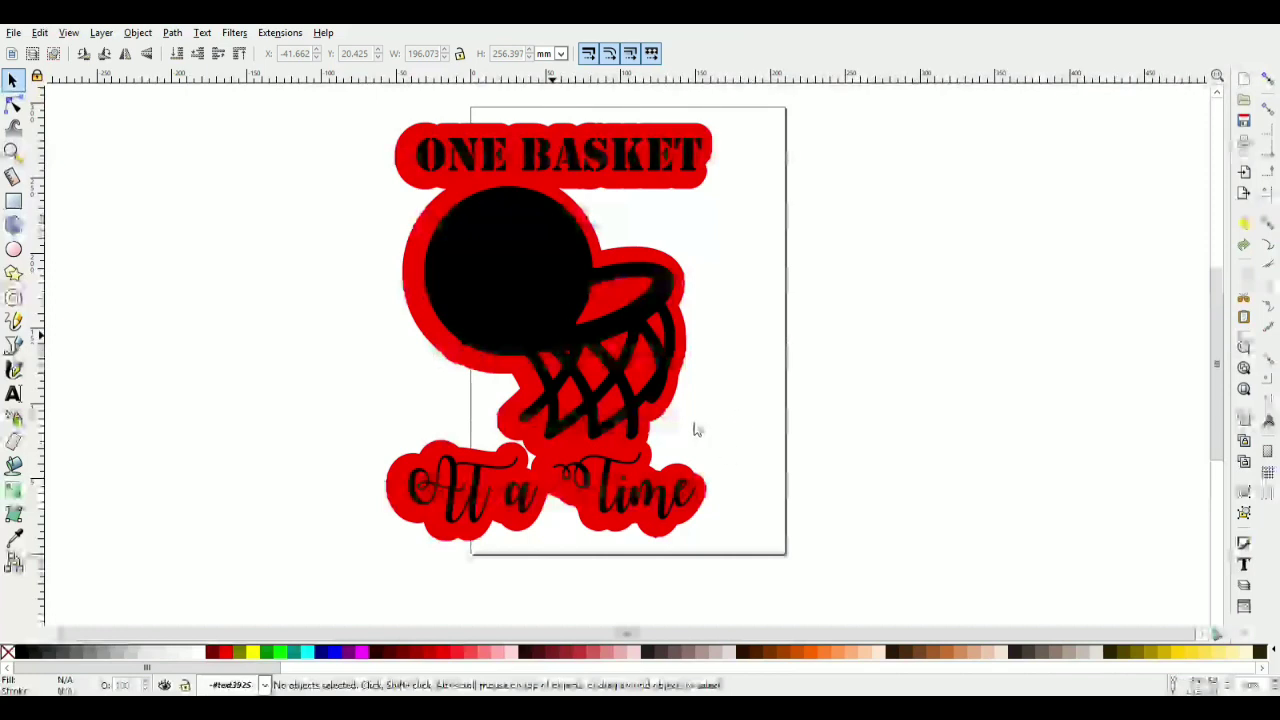
mouse_move(696, 420)
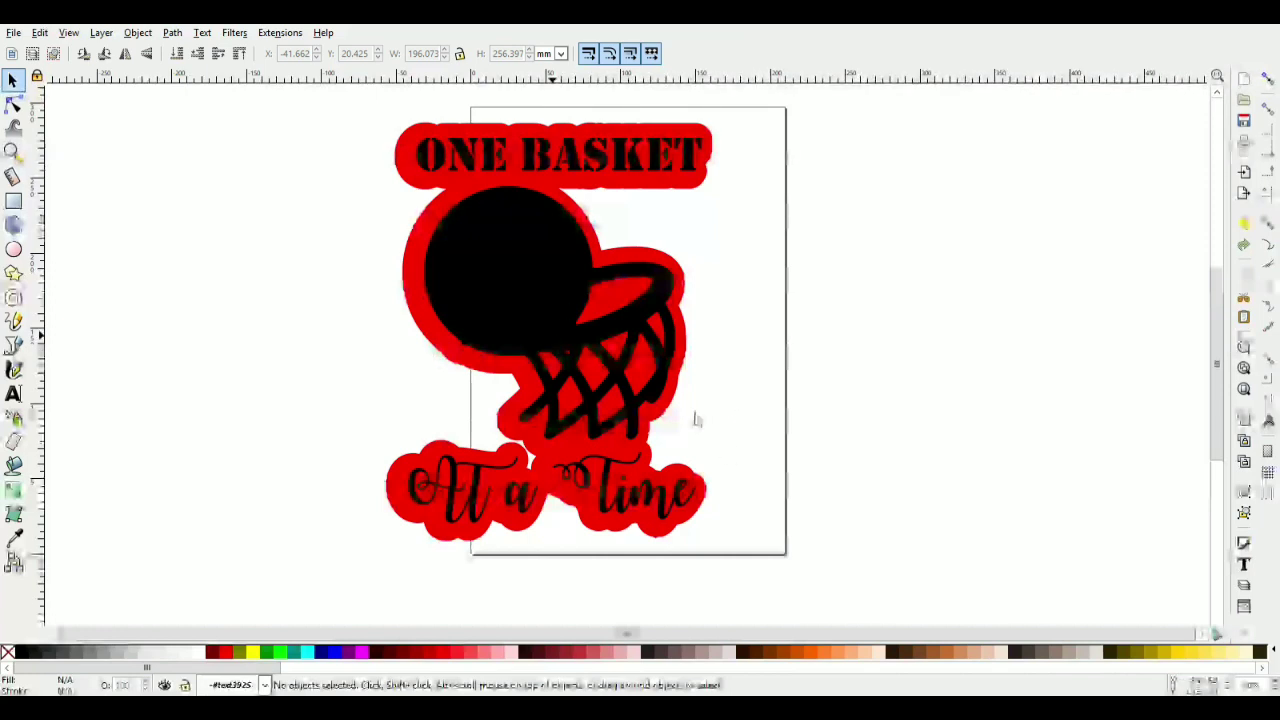